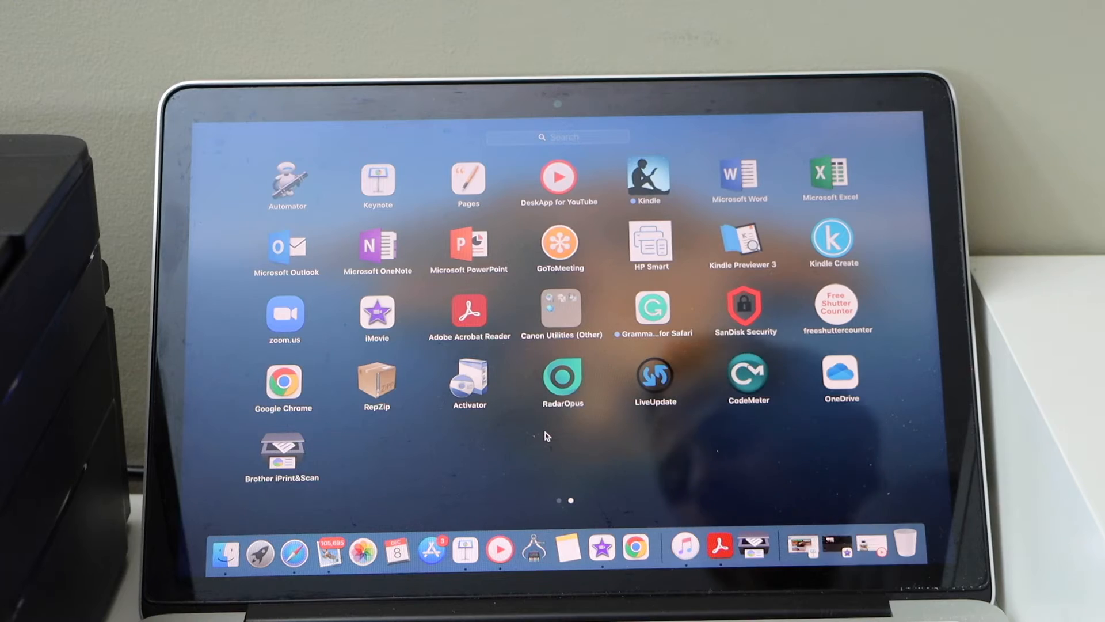
mouse_move(307, 501)
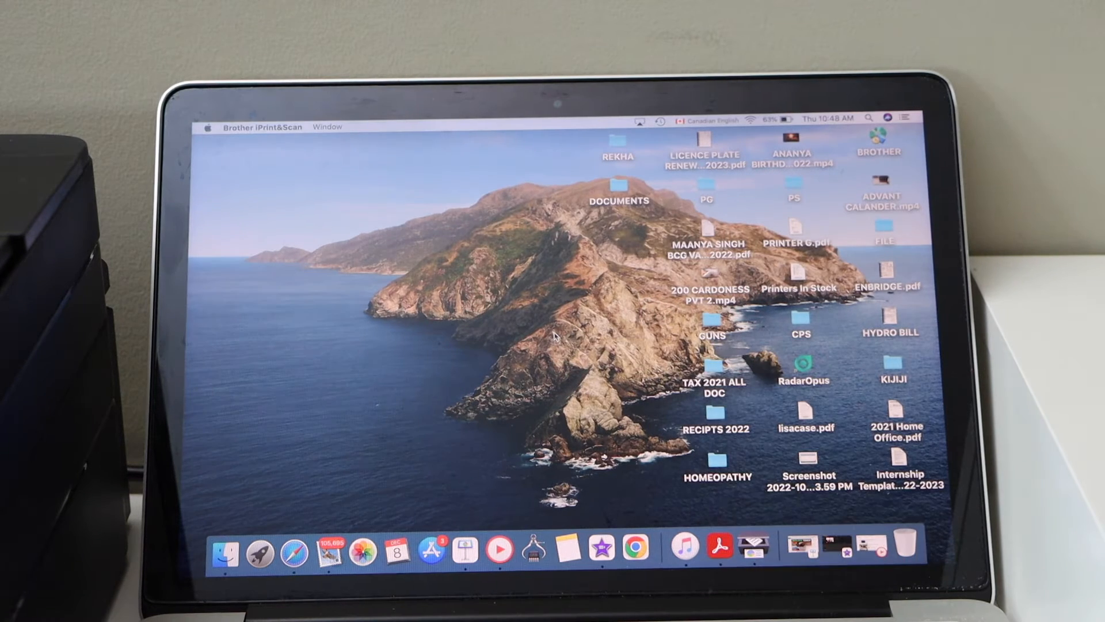
Launch Brother iPrint&Scan from Launchpad so its main Print and Scan window appears
left_click(753, 546)
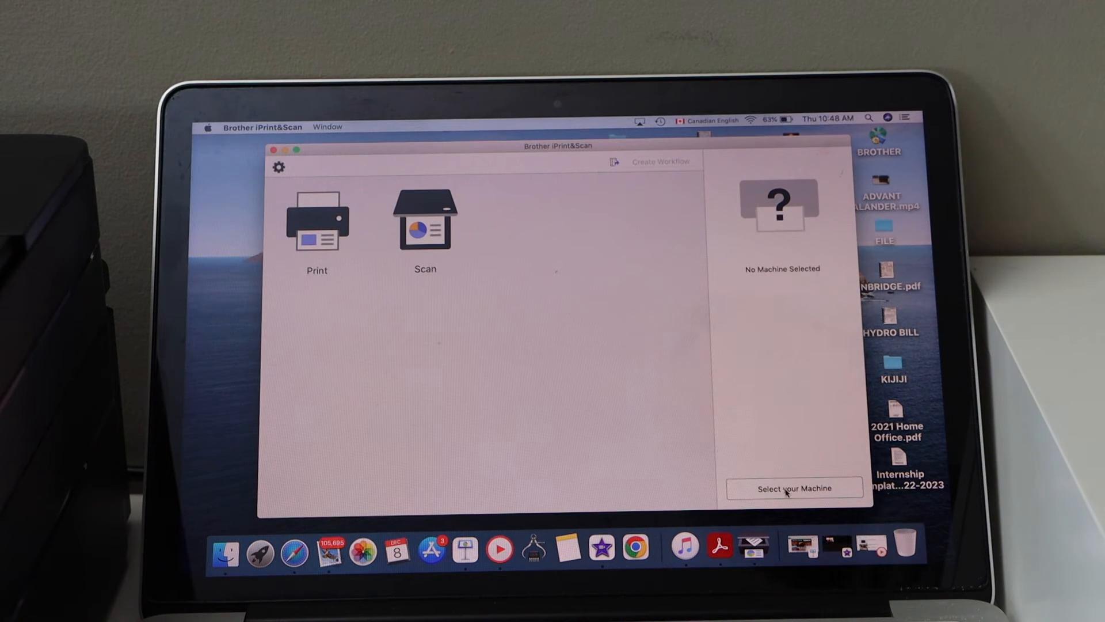
Search the network for machines and pick the MFC-J1012DW at 192.168.2.90
left_click(794, 488)
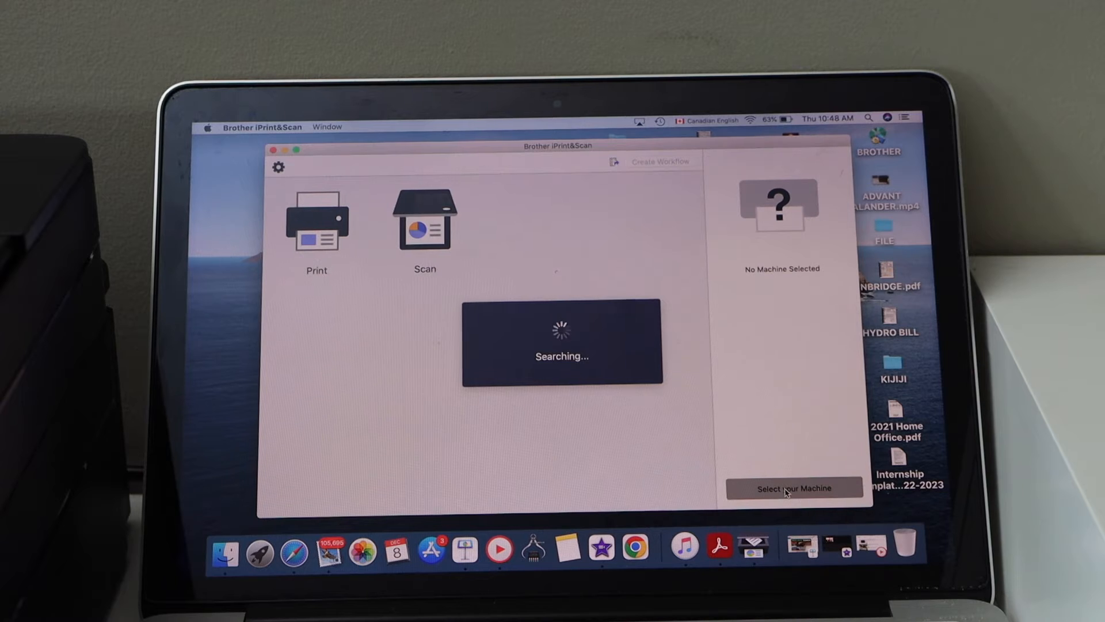
left_click(794, 489)
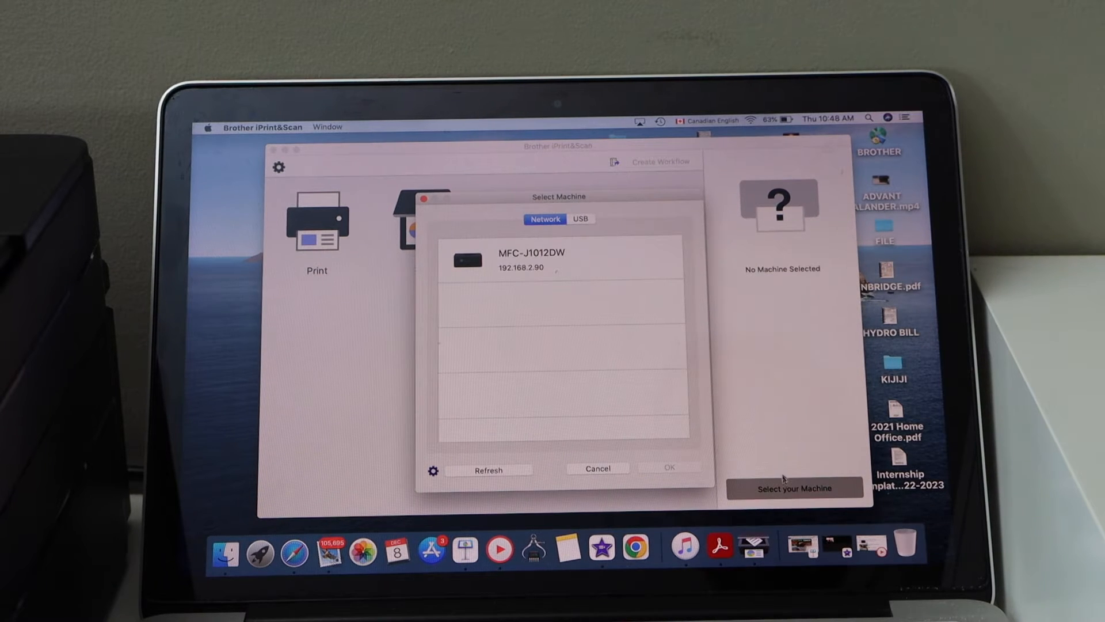
left_click(560, 258)
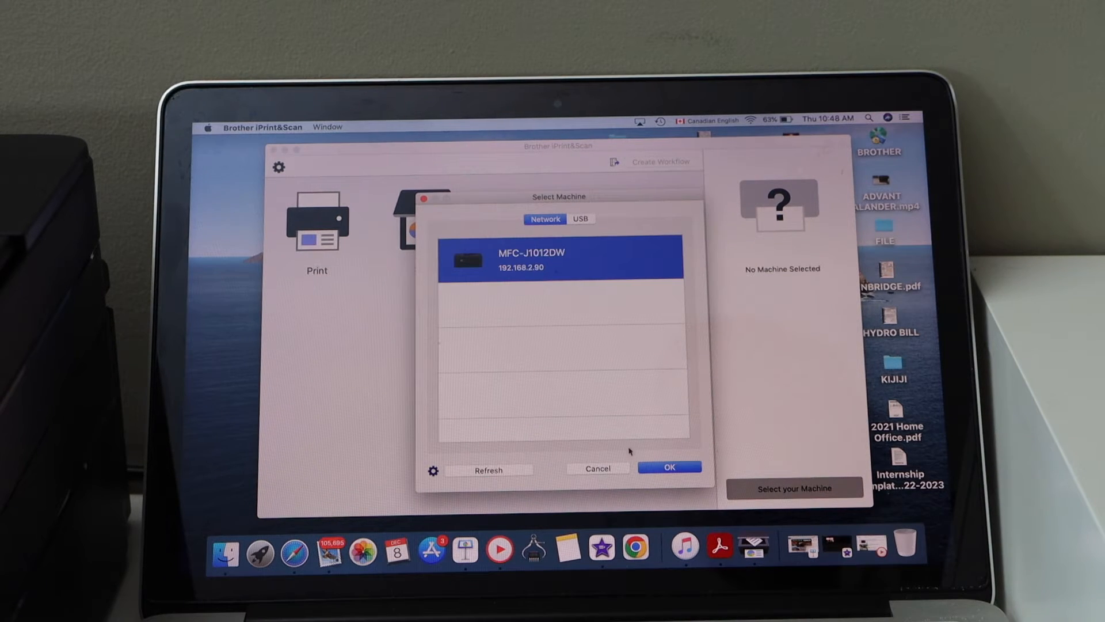
Confirm the MFC-J1012DW as the selected machine, acknowledging its print and scan functions
left_click(669, 466)
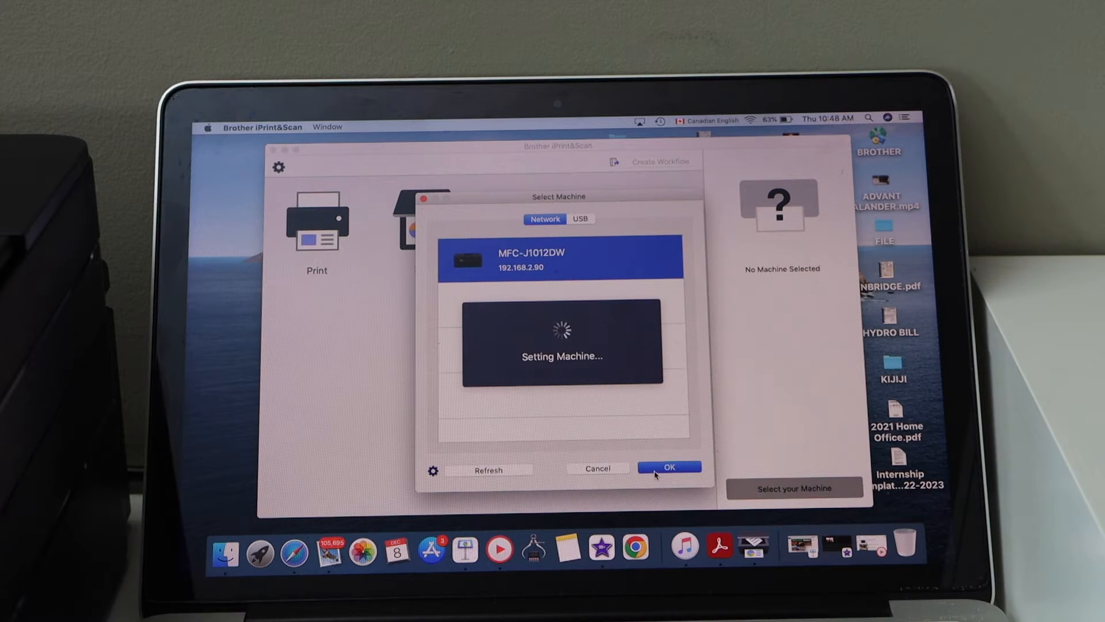
left_click(669, 466)
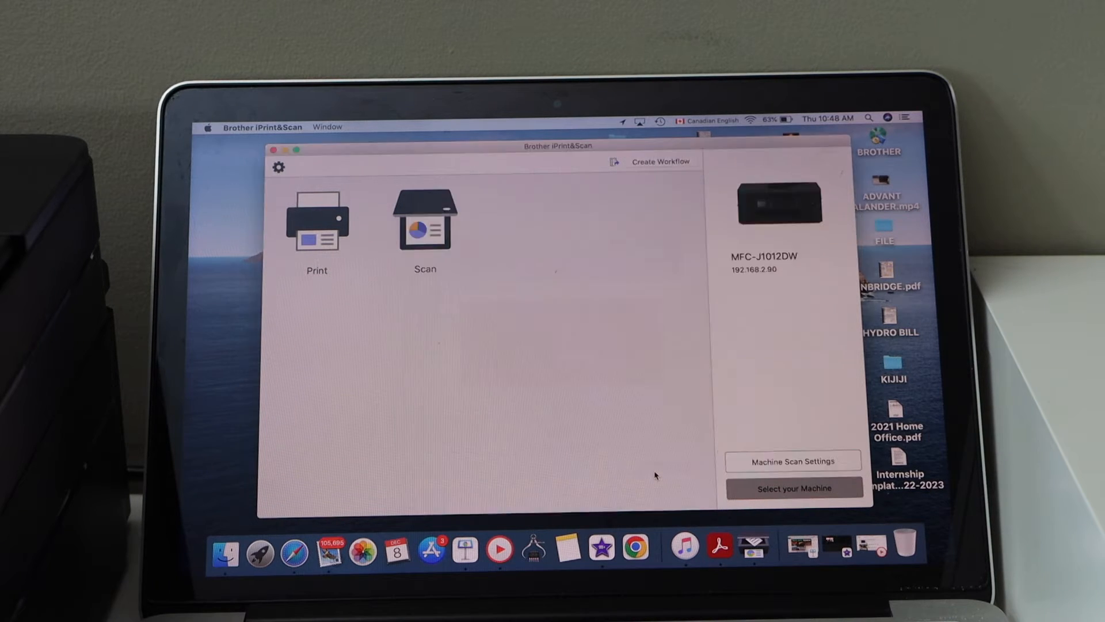
left_click(793, 488)
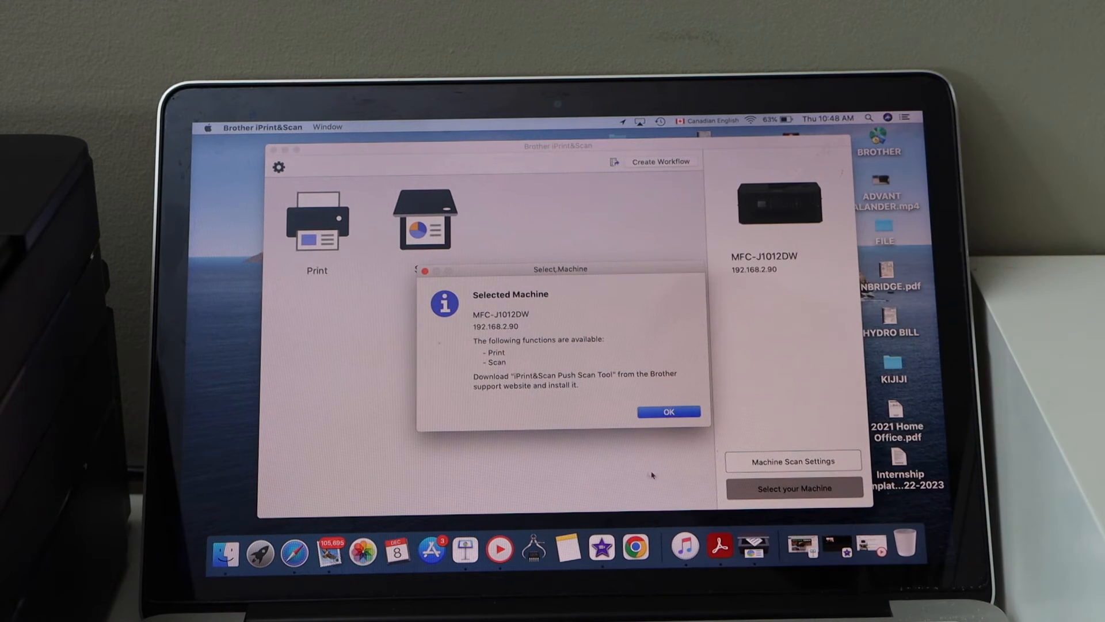
left_click(668, 413)
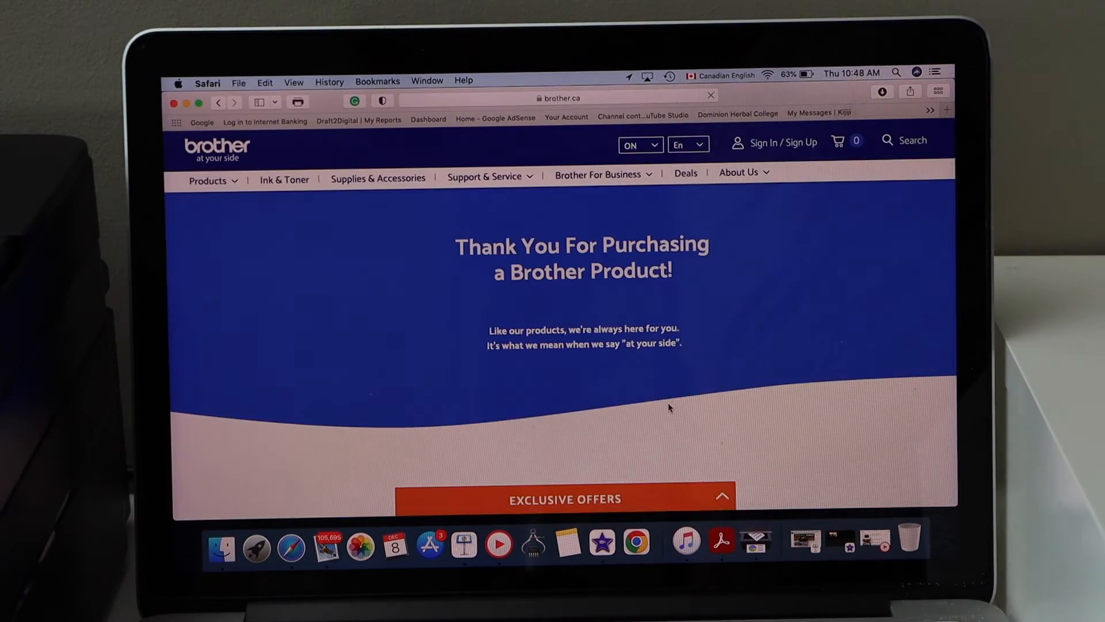
left_click(564, 499)
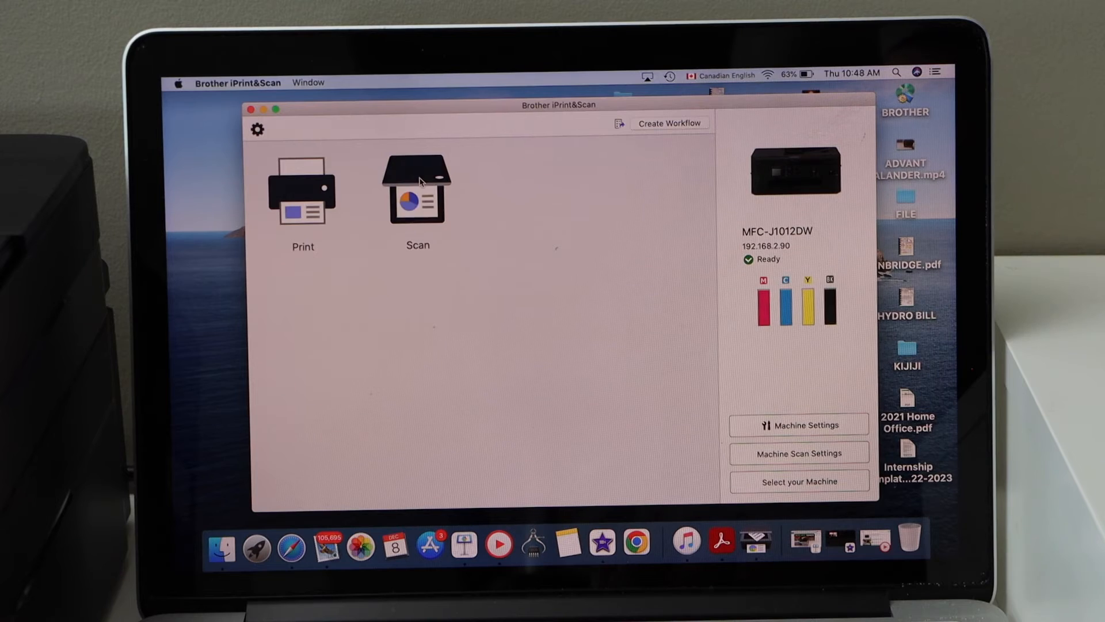
Open the Scan screen for the MFC-J1012DW with Document, Letter, 24bit Color, 300 dpi settings
left_click(417, 190)
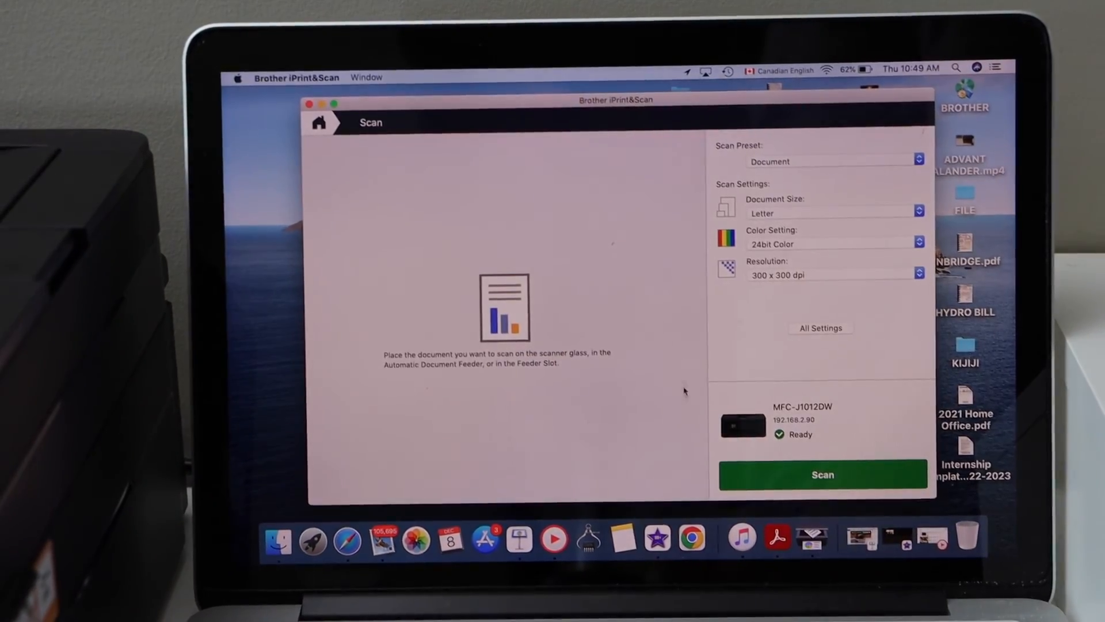
Scan the page on the printer and choose Save to PC for the resulting JPEG
left_click(823, 473)
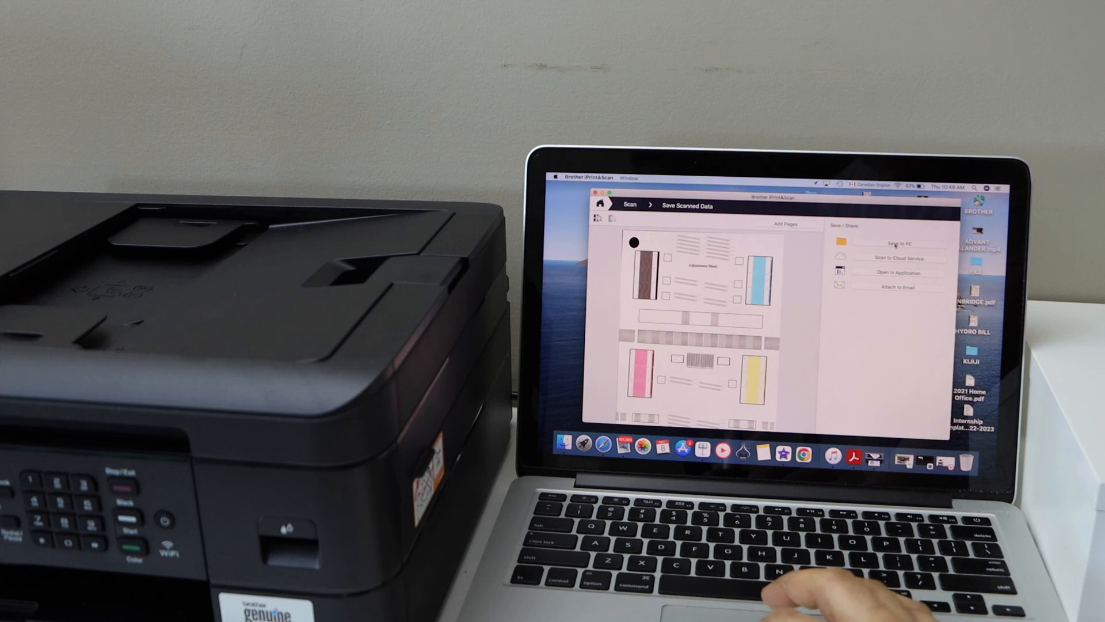
left_click(897, 243)
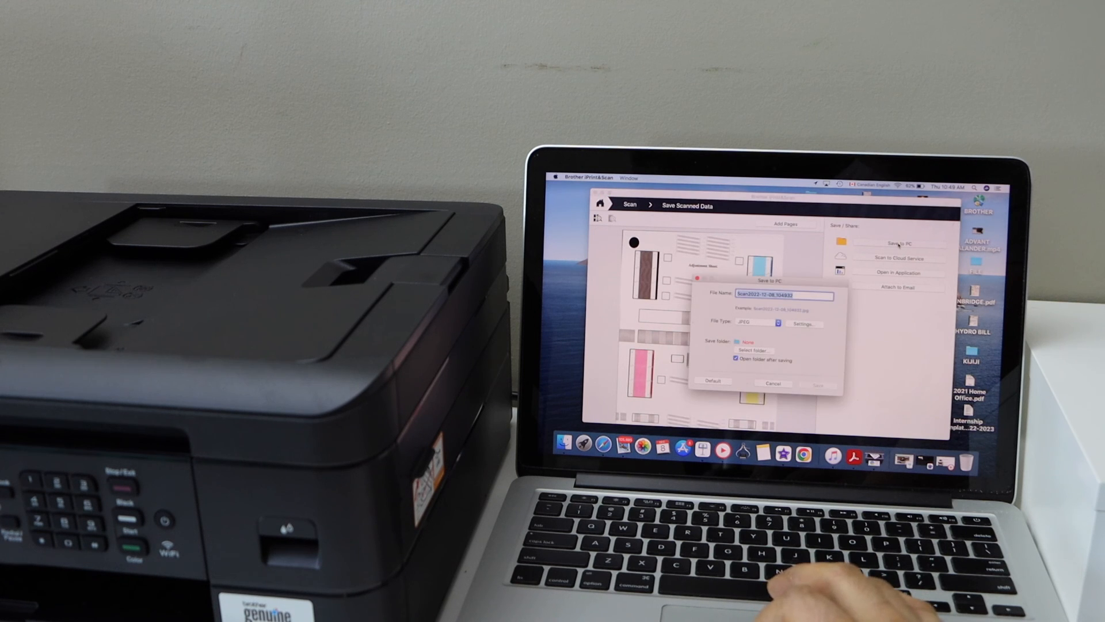